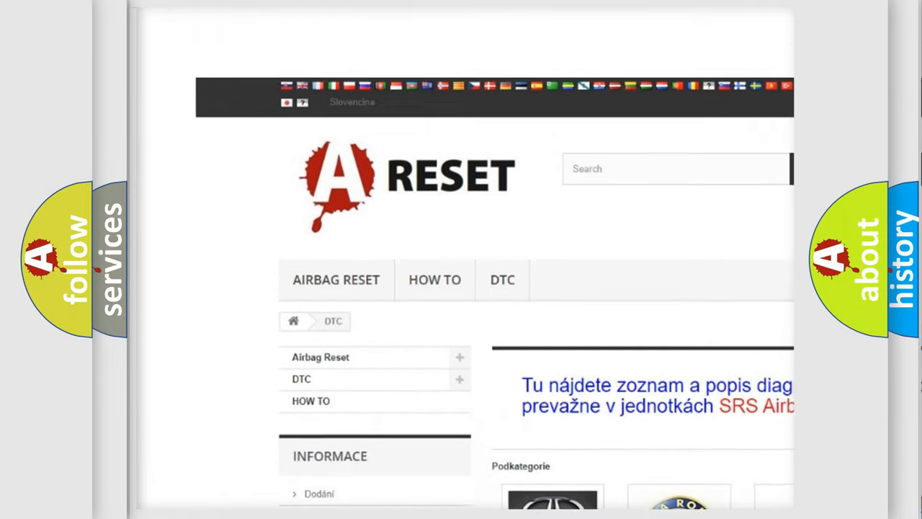
pyautogui.scroll(-3)
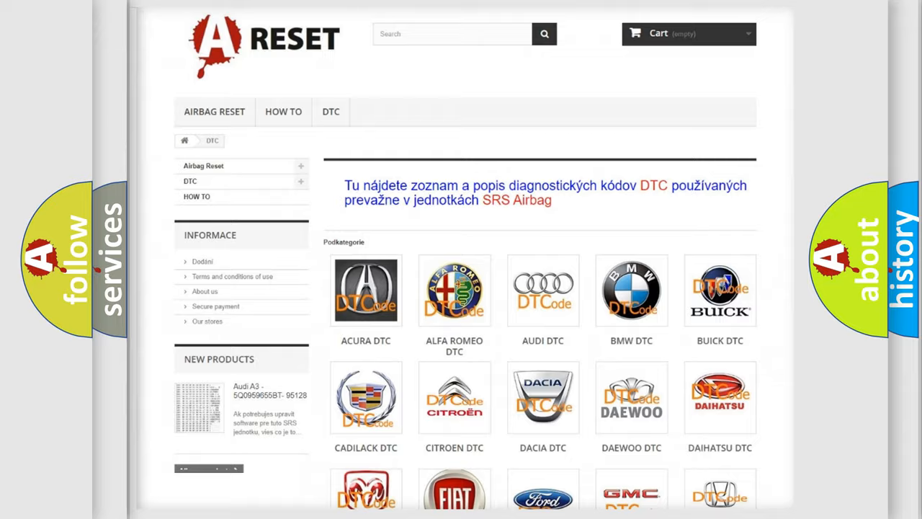
pyautogui.scroll(-3)
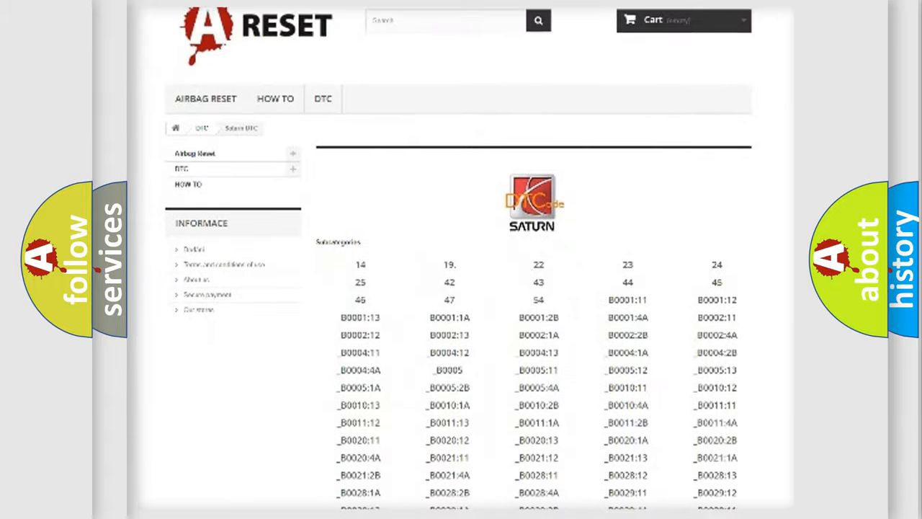
pyautogui.scroll(-3)
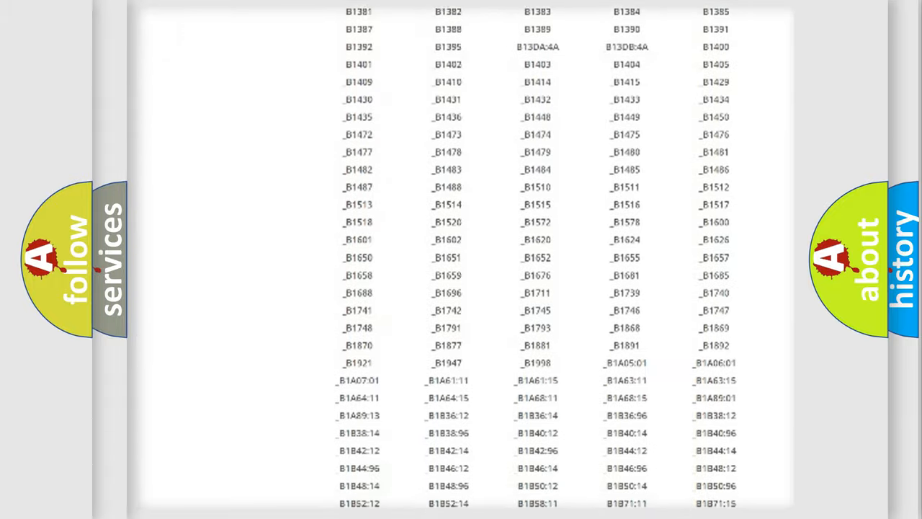